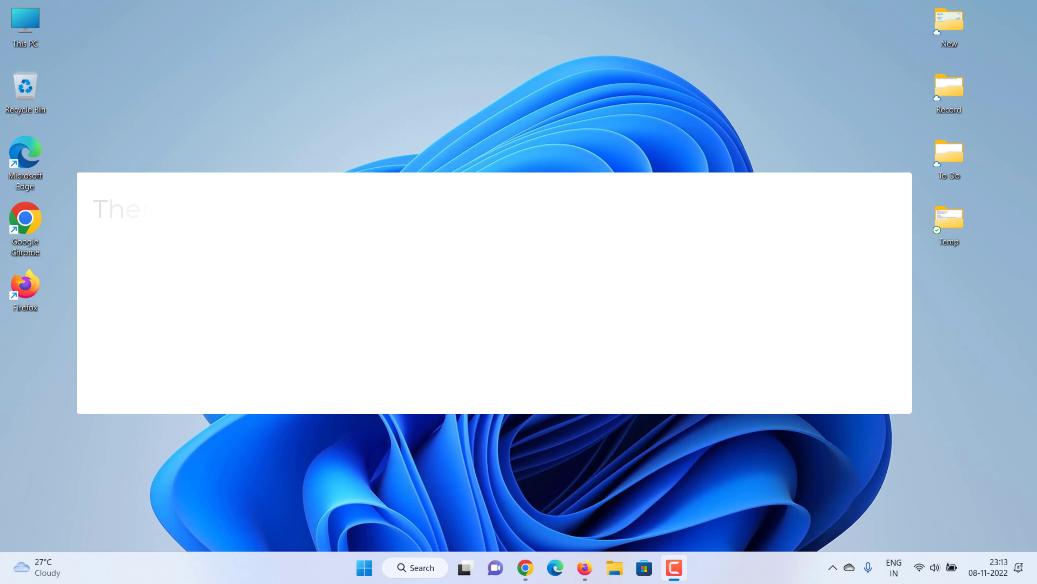
- Download the VirtualBox 7.0.2 Windows hosts installer from the downloads page into Downloads
type("There are a couple of methods to install W")
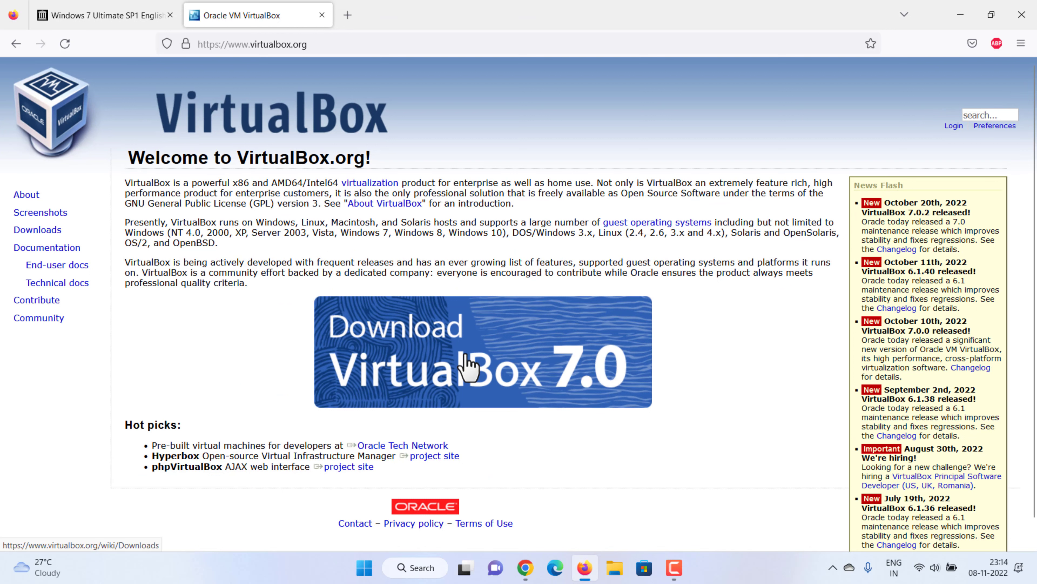
left_click(483, 351)
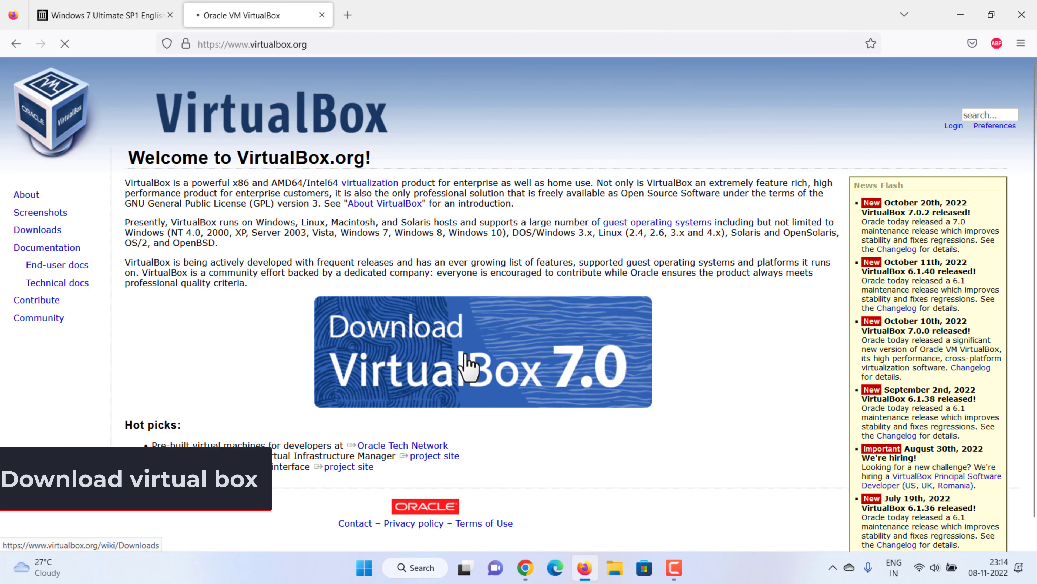
left_click(483, 350)
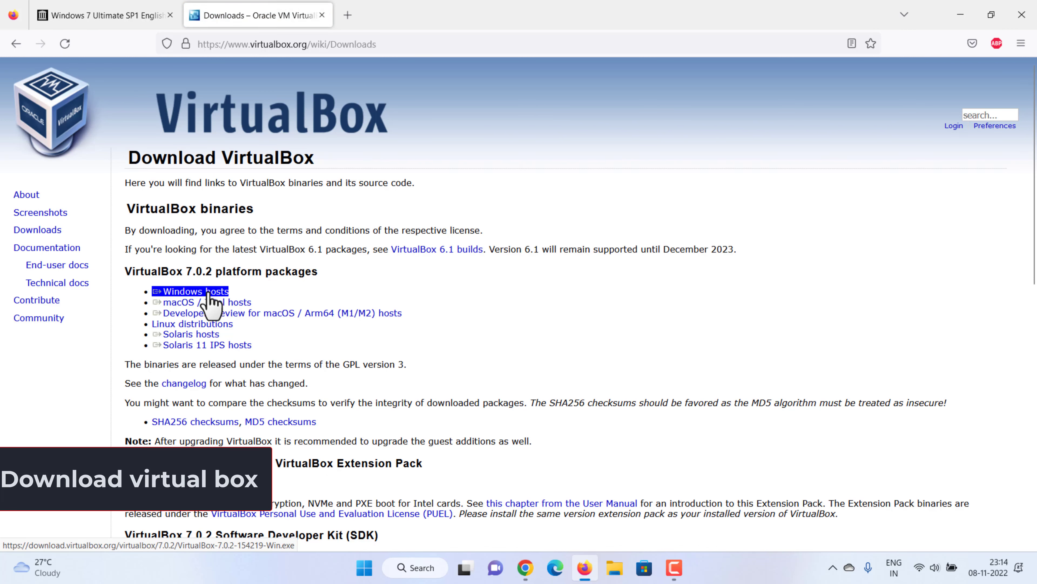
left_click(195, 292)
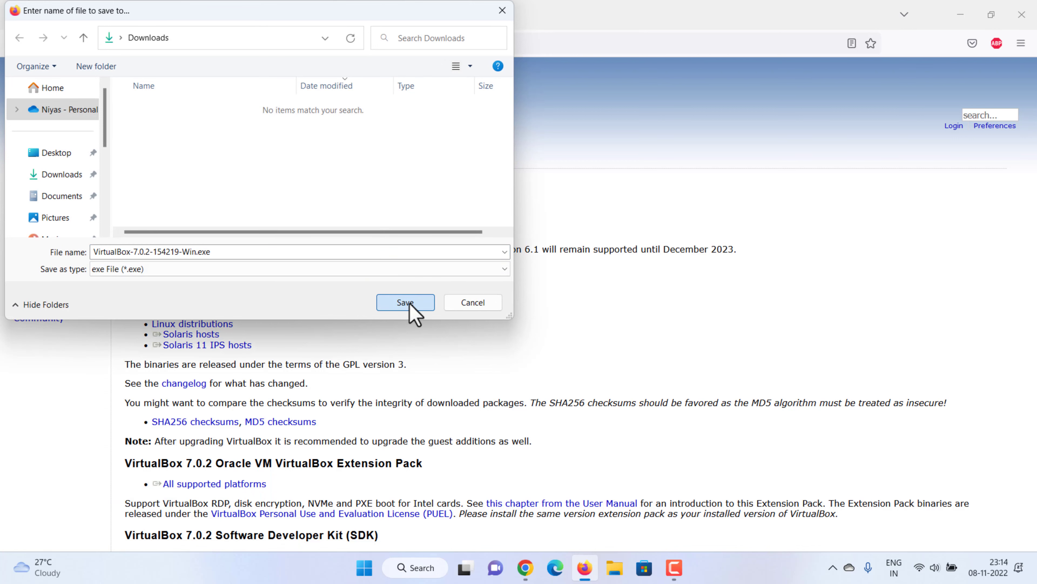
left_click(405, 303)
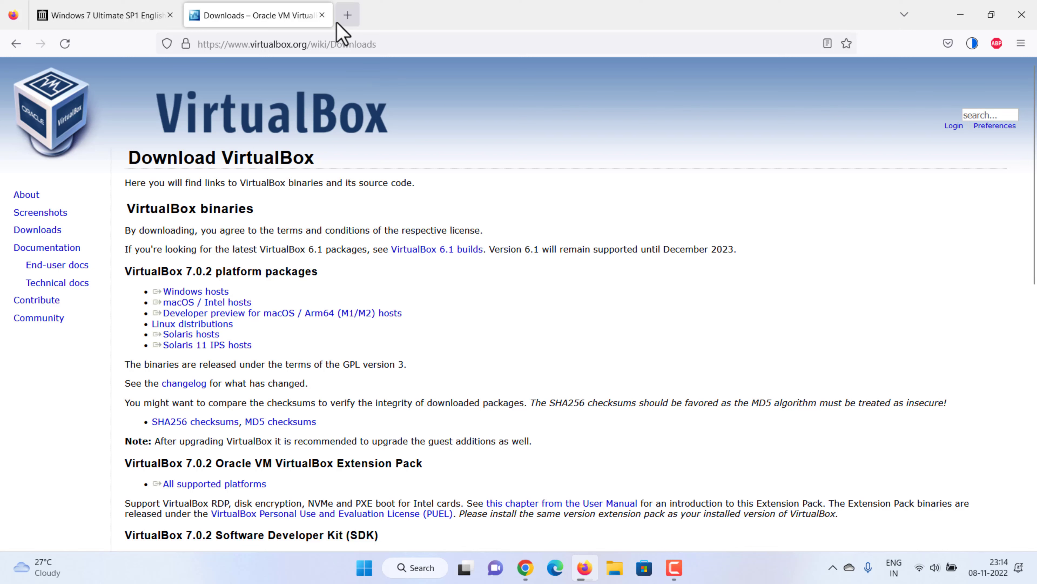
- From archive.org's Download Options, save the Windows 7 Ultimate SP1 x64 ISO to Downloads
left_click(102, 15)
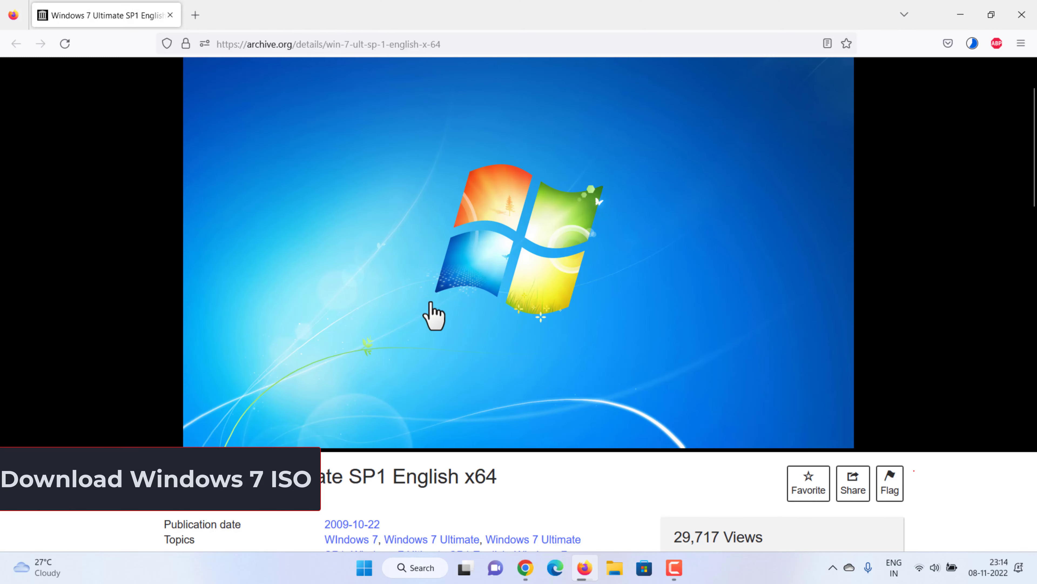
scroll("down", 3)
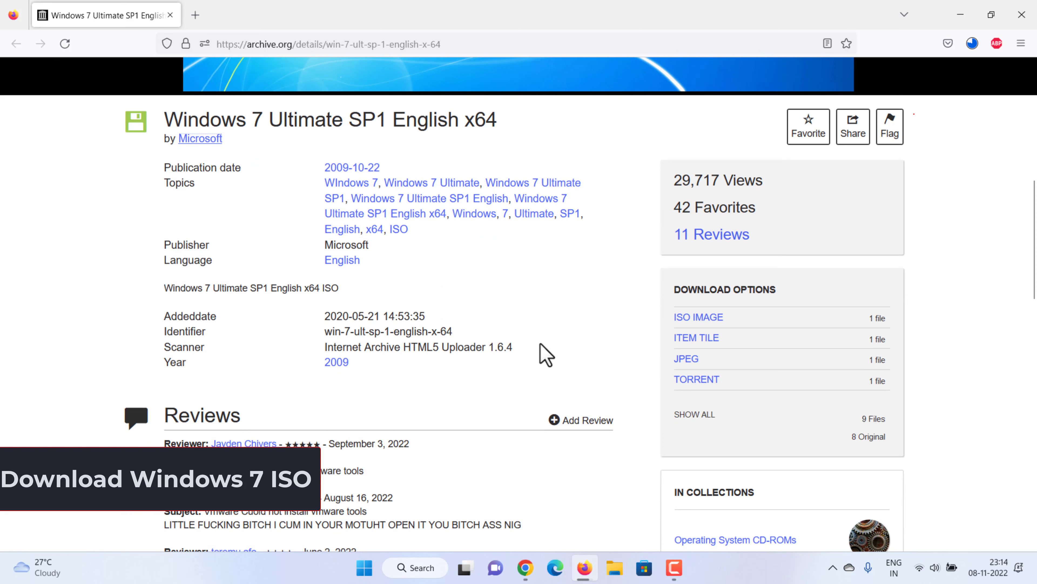
mouse_move(698, 317)
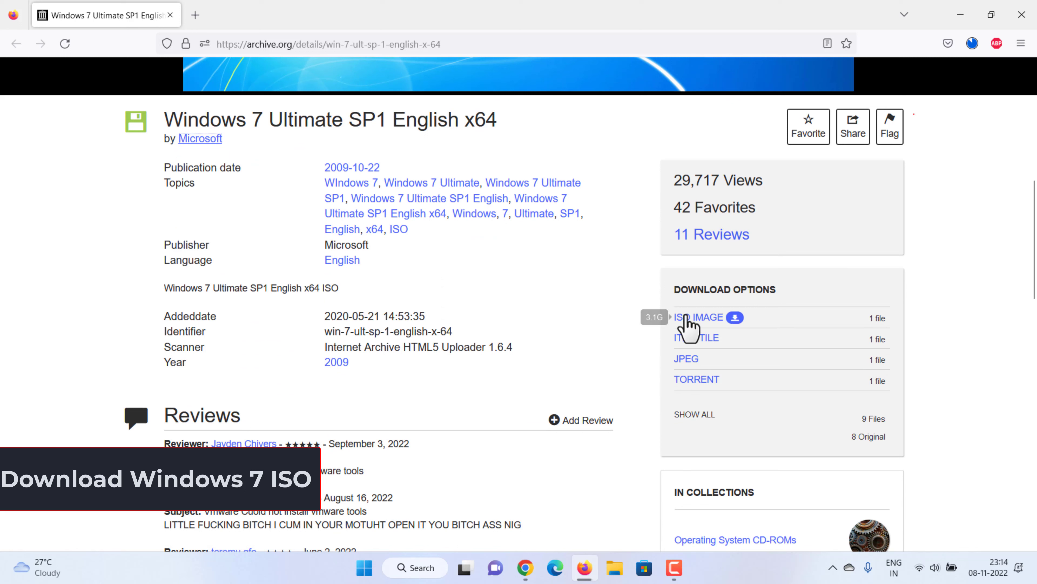
left_click(699, 317)
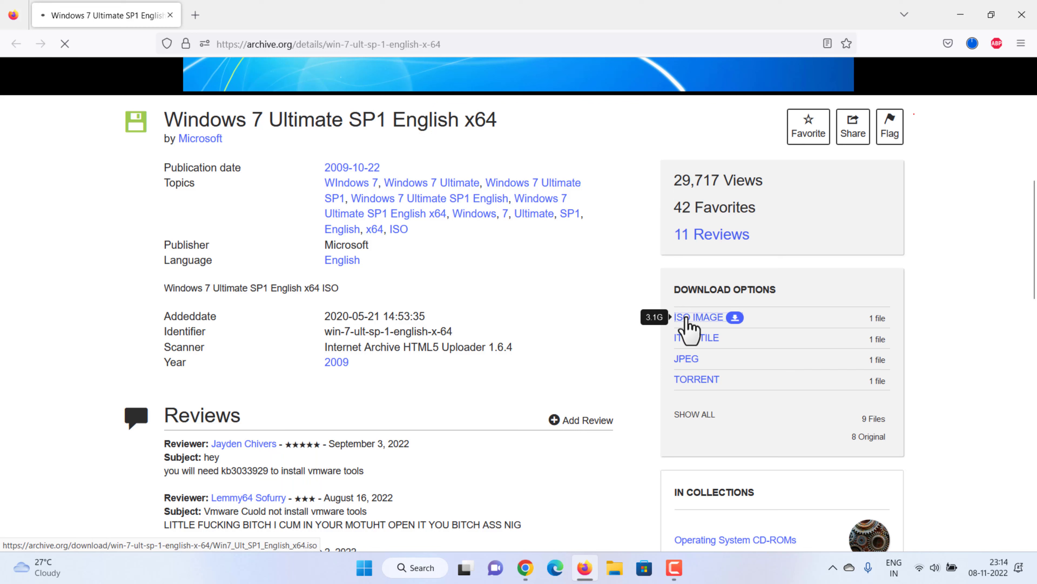
left_click(699, 317)
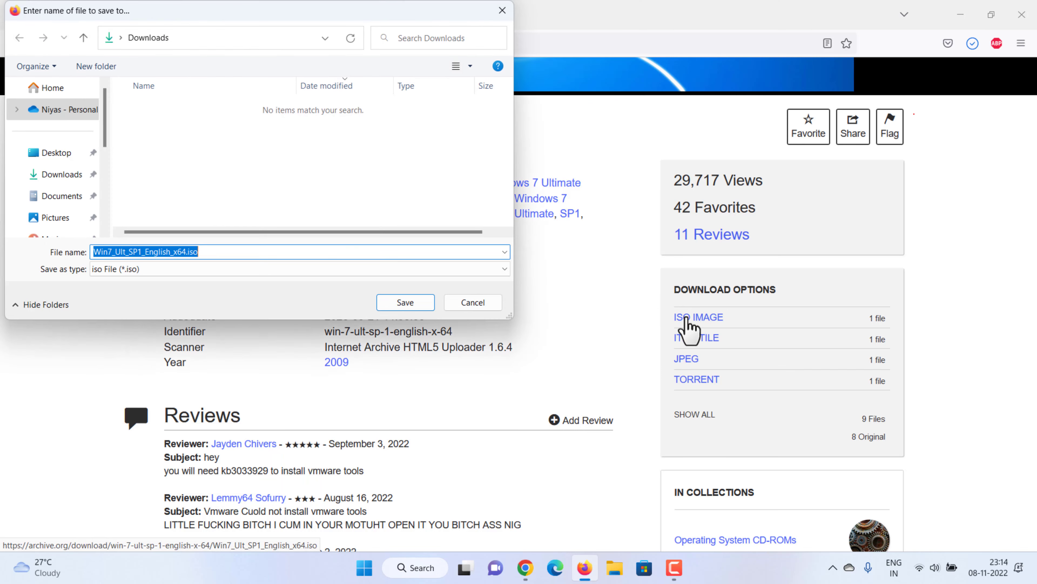
left_click(404, 301)
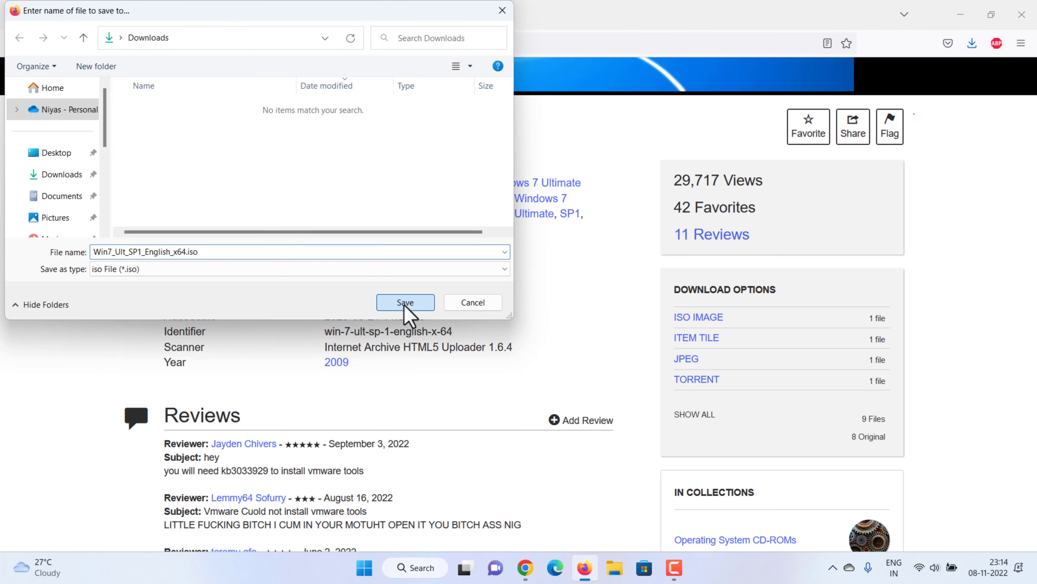
left_click(405, 302)
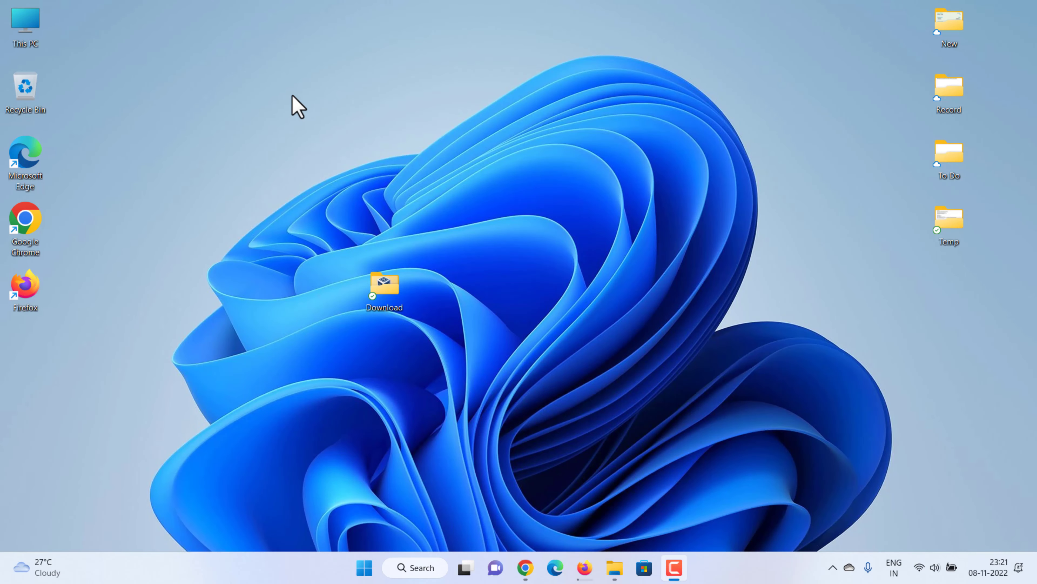
- Open the desktop Download folder and select the finished VirtualBox-7.0.2 installer
left_click(383, 285)
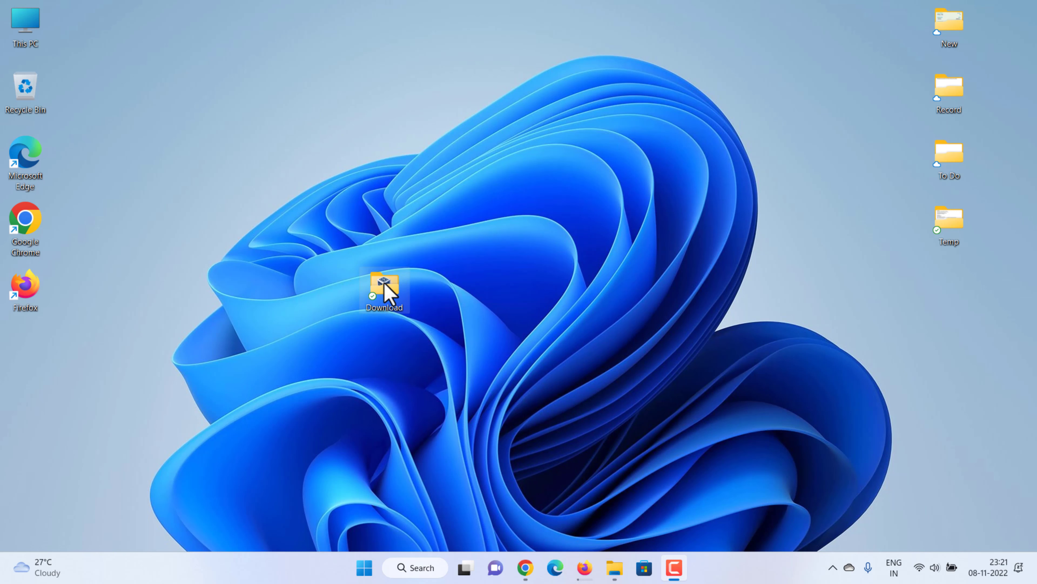
double_click(383, 291)
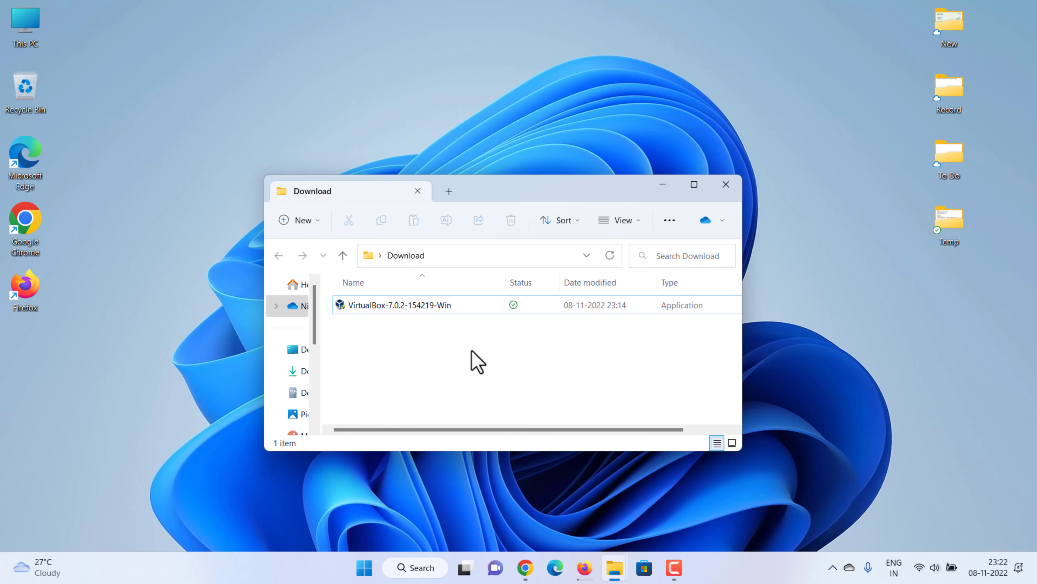
left_click(399, 304)
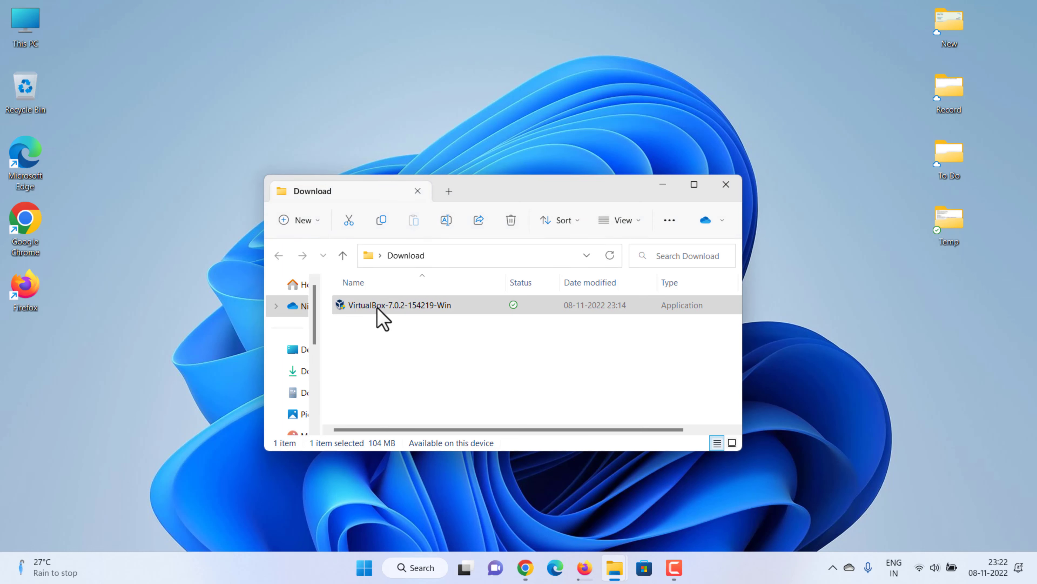
- Install VirtualBox 7.0.2 with default features, accepting the network reset, and start a new machine in the Manager
double_click(399, 305)
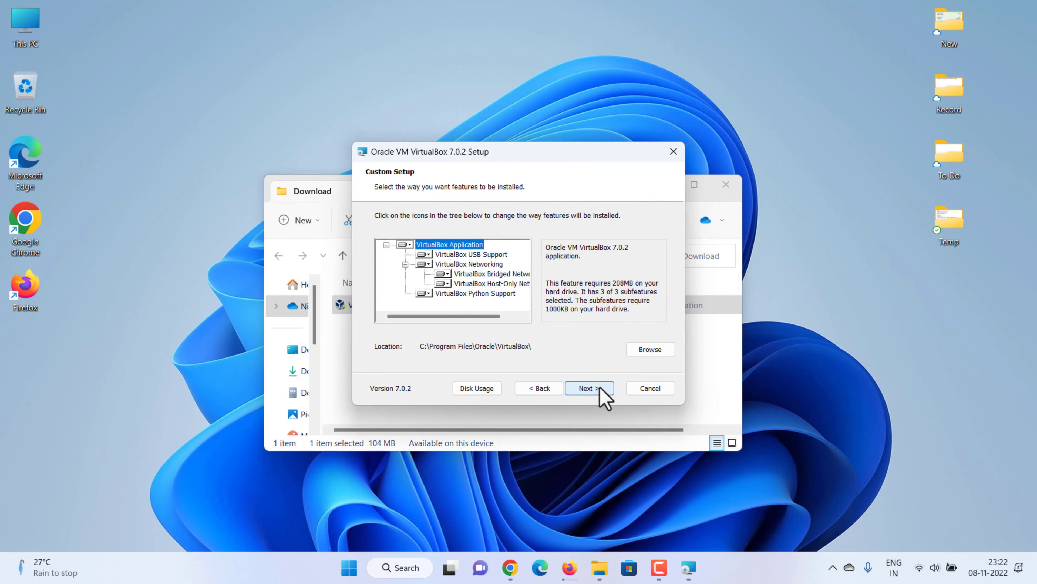
left_click(587, 388)
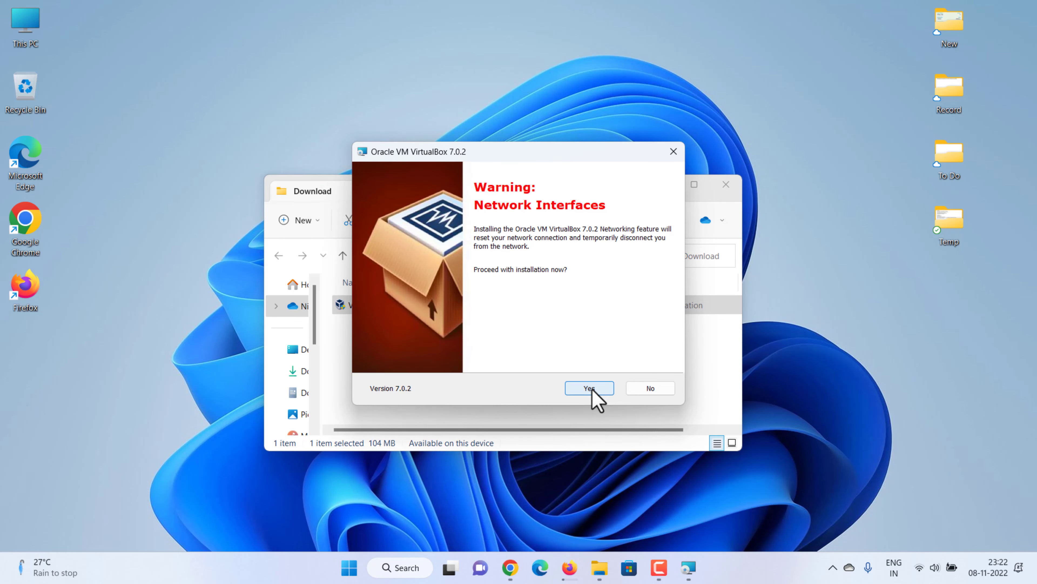
left_click(588, 388)
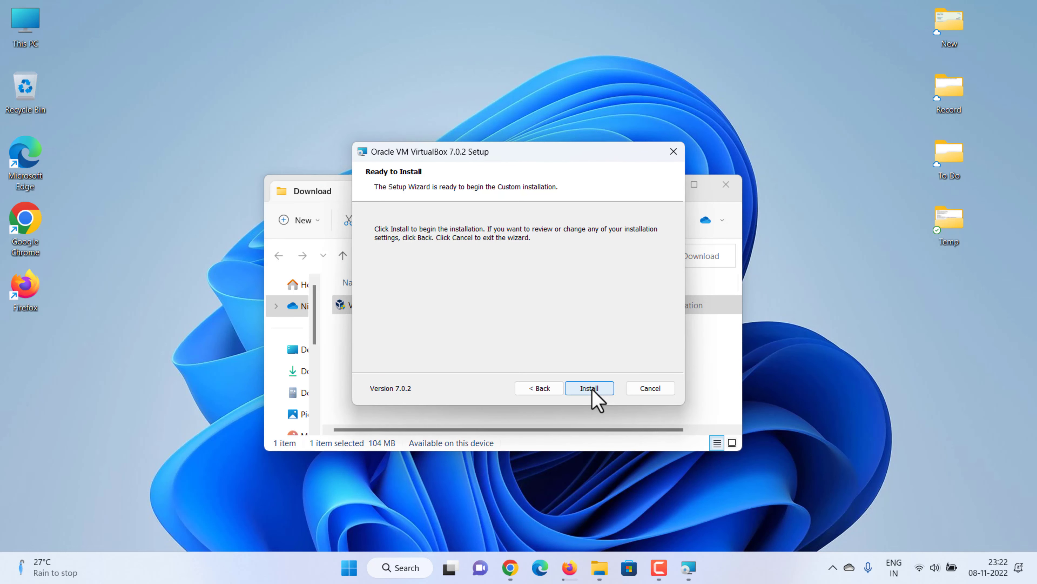
left_click(589, 388)
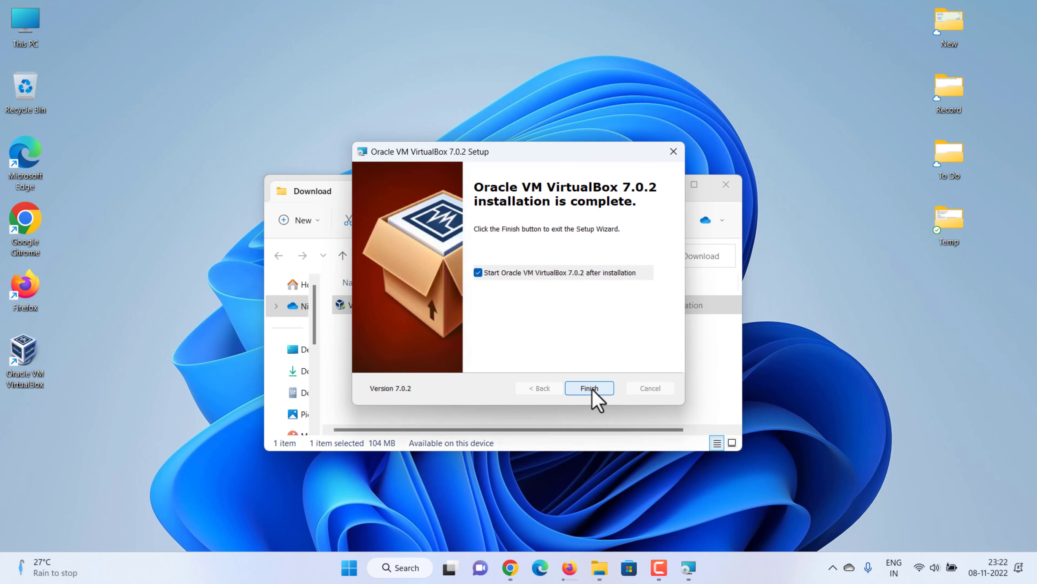
left_click(588, 388)
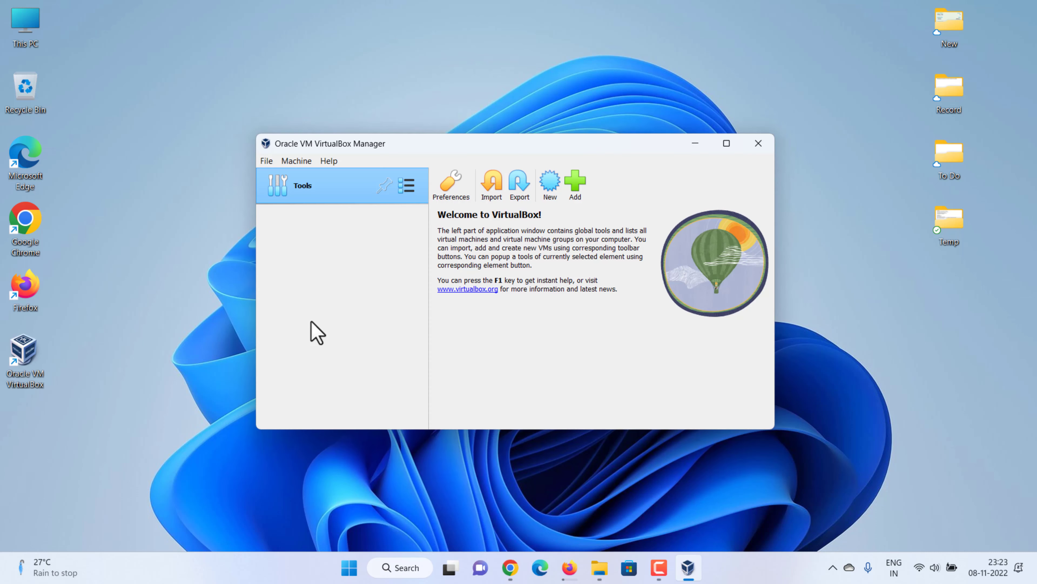
left_click(549, 186)
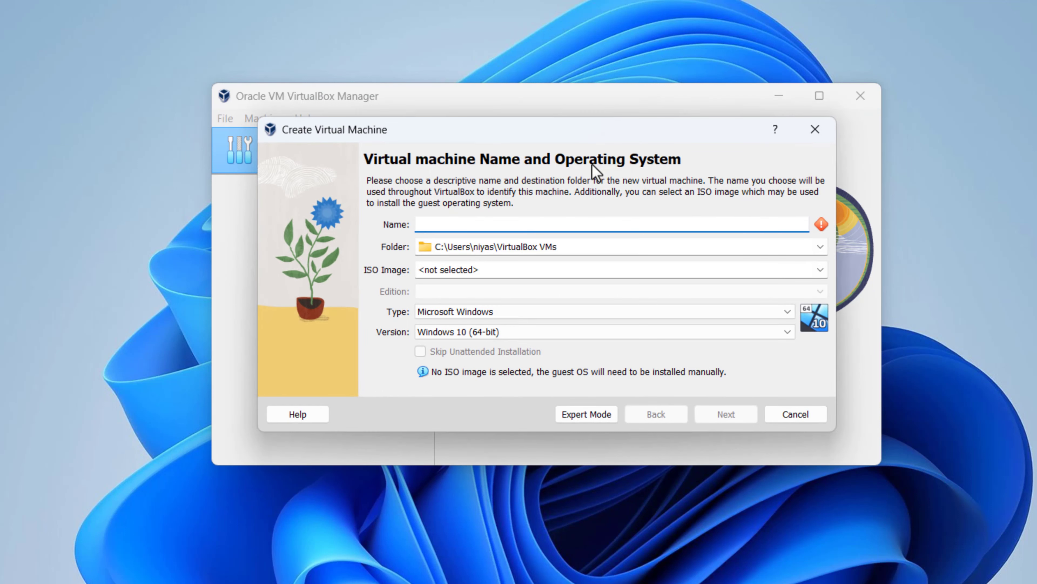
- Name the machine 'Windows' and set its folder to D:\Virtual Machines\VirtualBox VMs\Win 7
type("Windows 7")
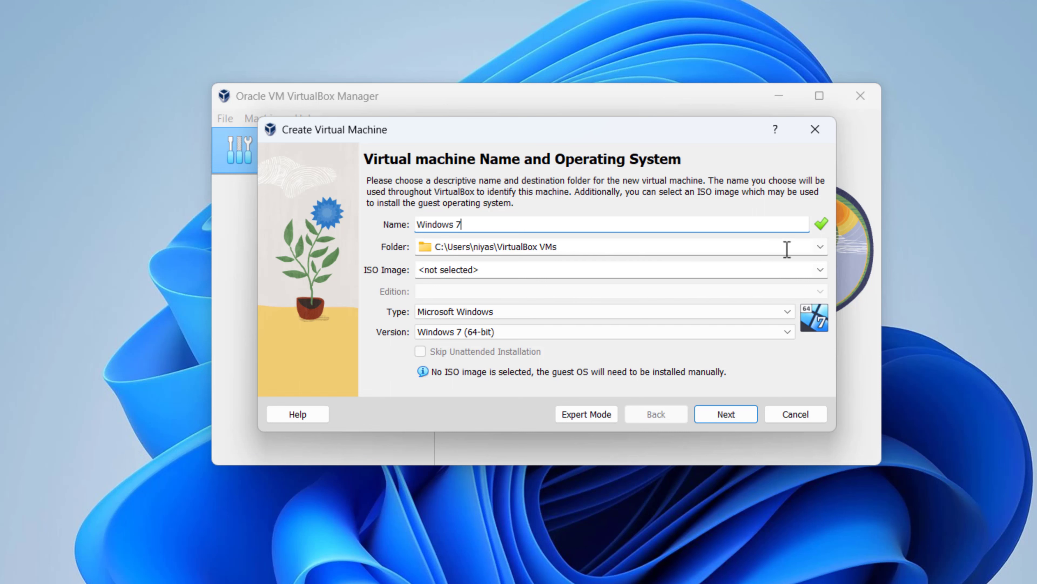
left_click(820, 247)
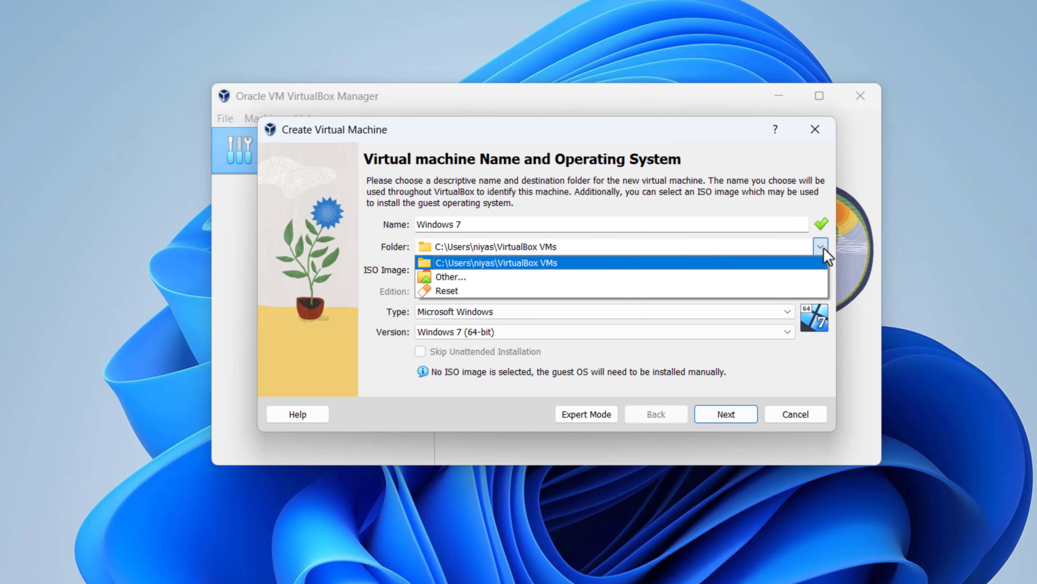
type("D:\\Virtual Machines\\VirtualBox VMs\\Win 7")
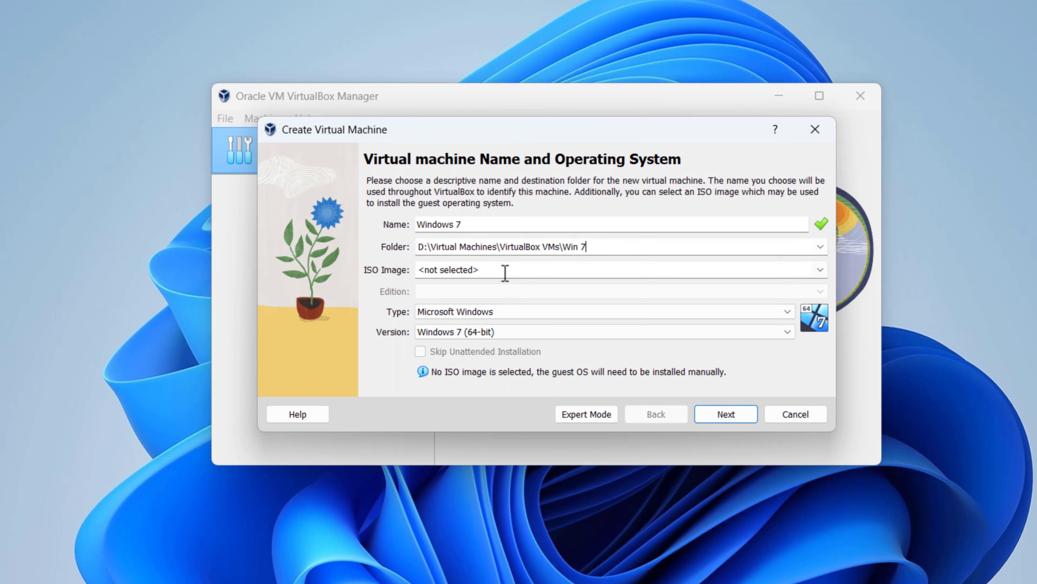
- Attach the Win7_Ult_SP1_English_x64 ISO, skip unattended installation and continue to Hardware
left_click(819, 269)
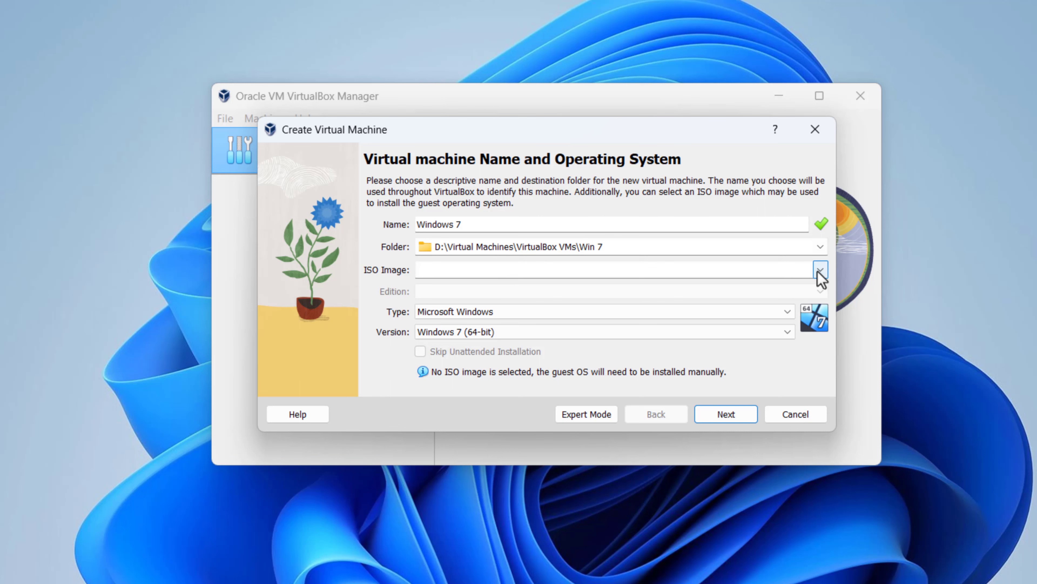
left_click(820, 269)
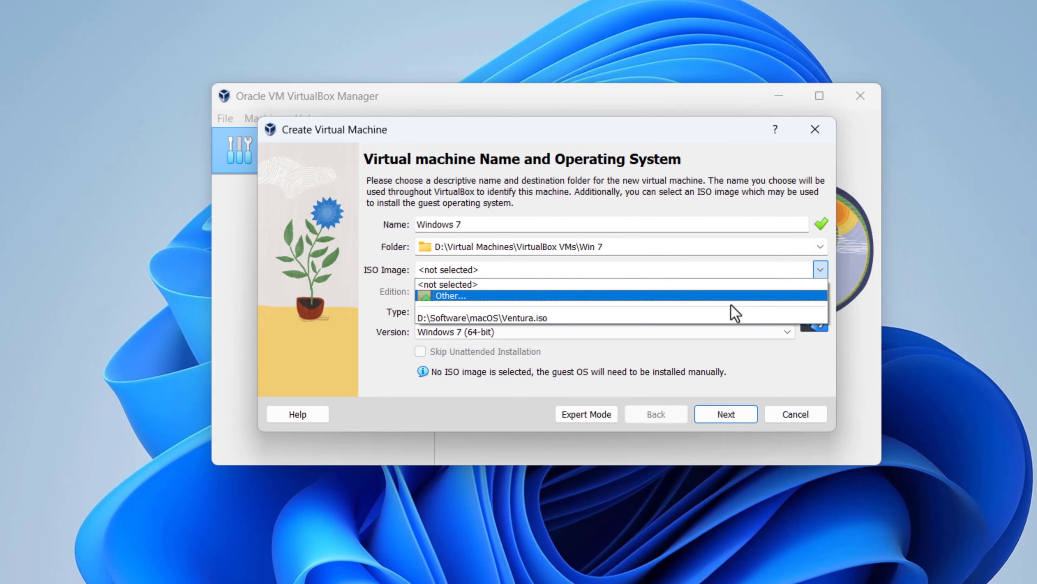
left_click(450, 295)
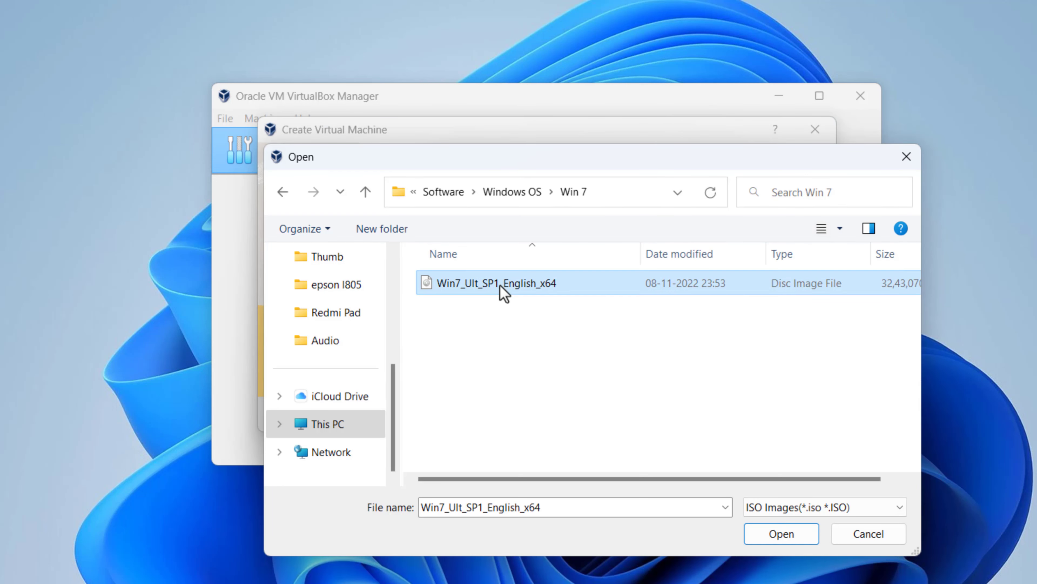
left_click(781, 534)
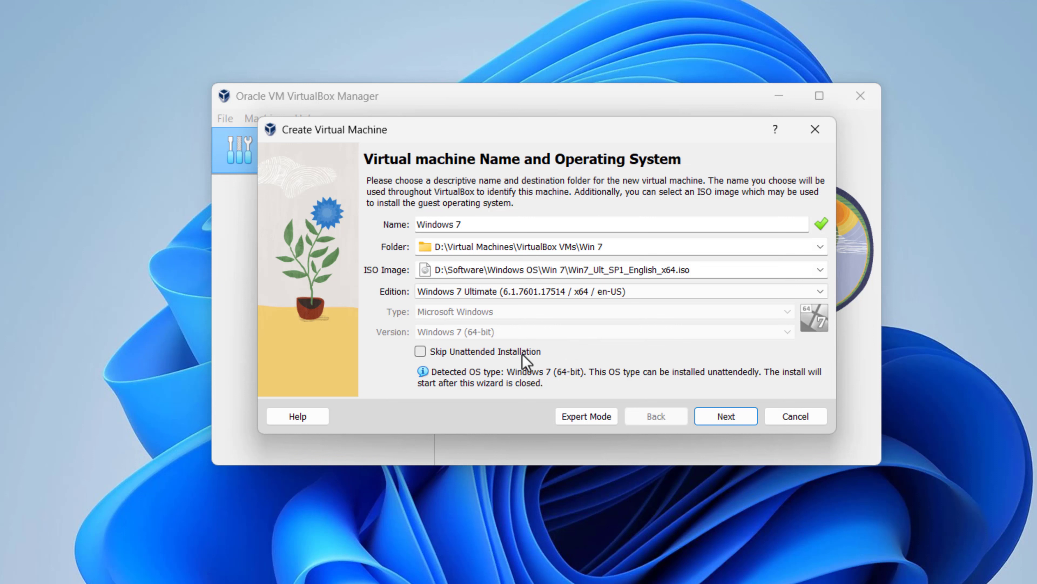
left_click(421, 351)
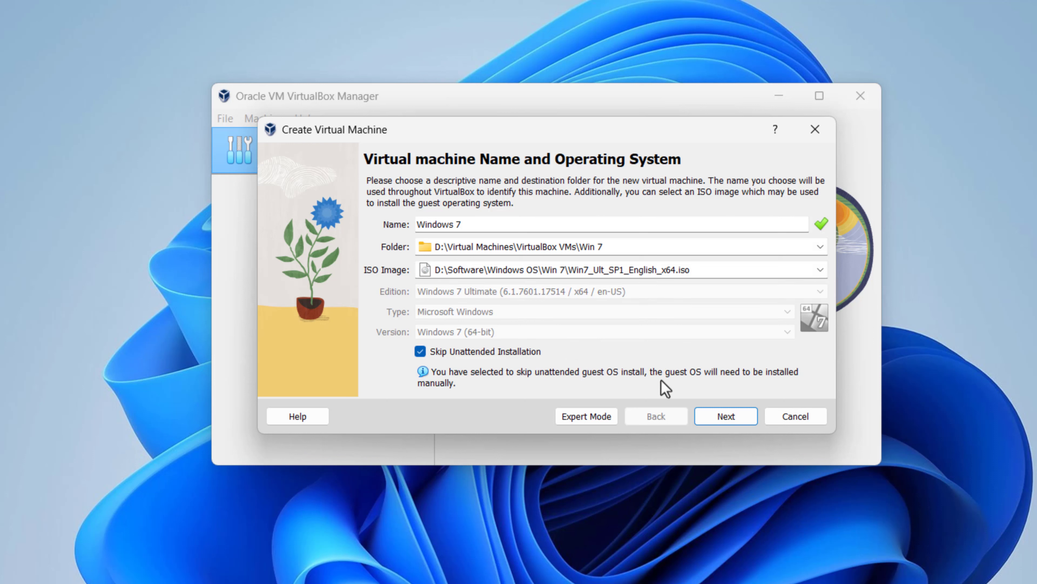
left_click(725, 416)
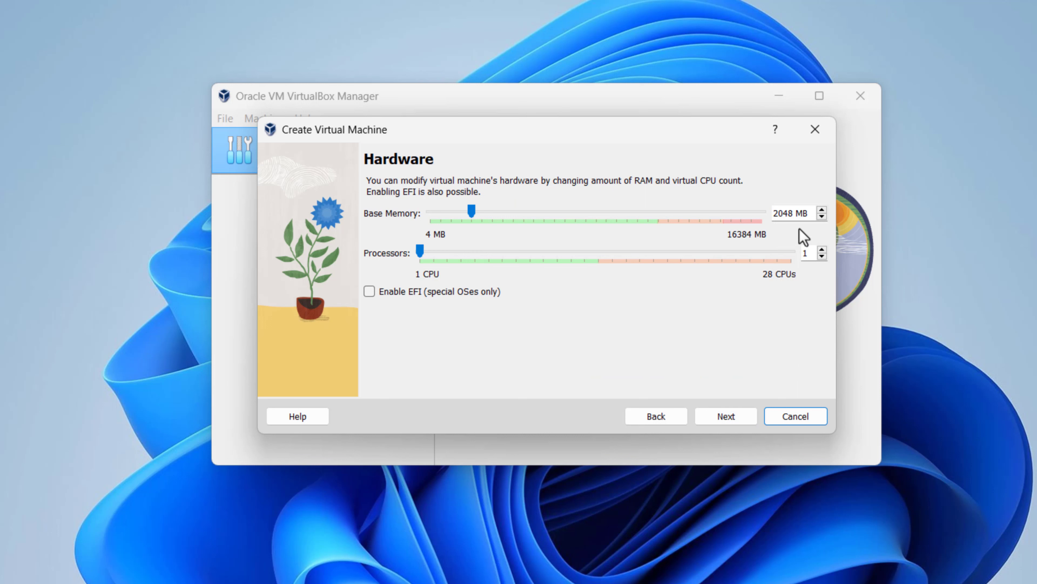
- Set base memory to 4096 MB and 4 processors, then proceed to the Virtual Hard disk page
left_click_drag(471, 213, 489, 212)
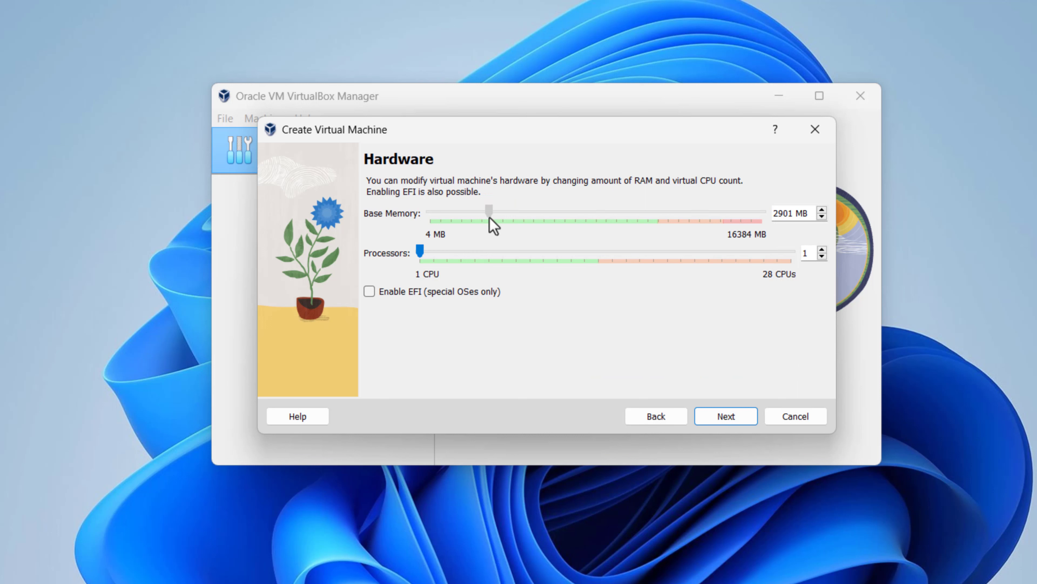
left_click_drag(489, 213, 513, 213)
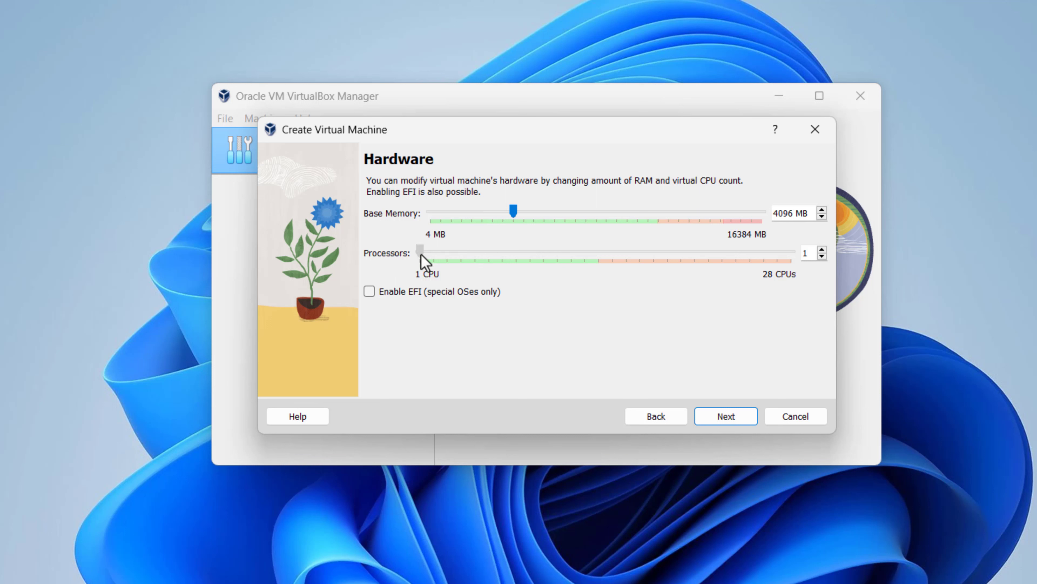
left_click_drag(420, 250, 461, 251)
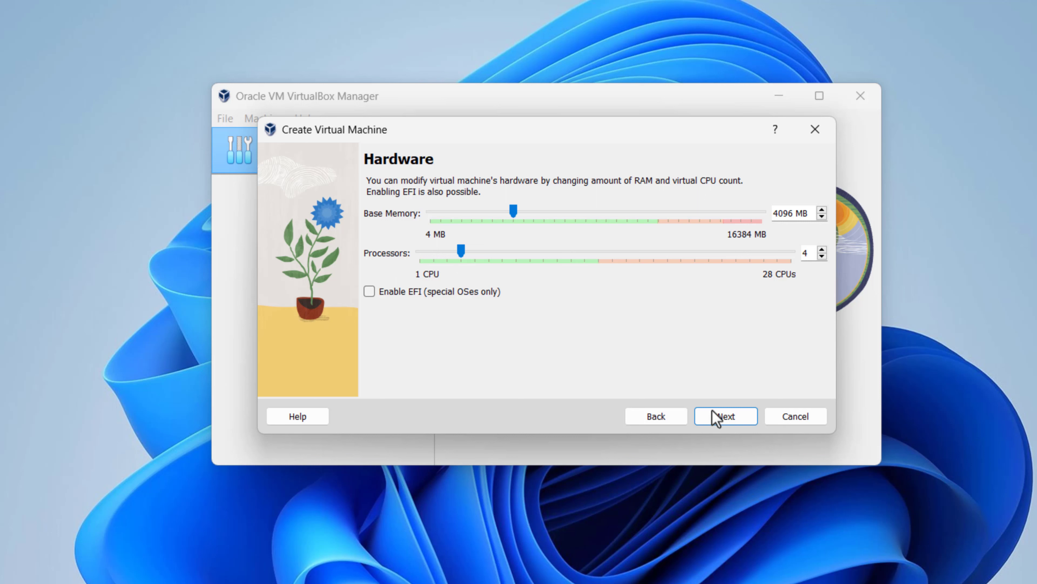
left_click(725, 415)
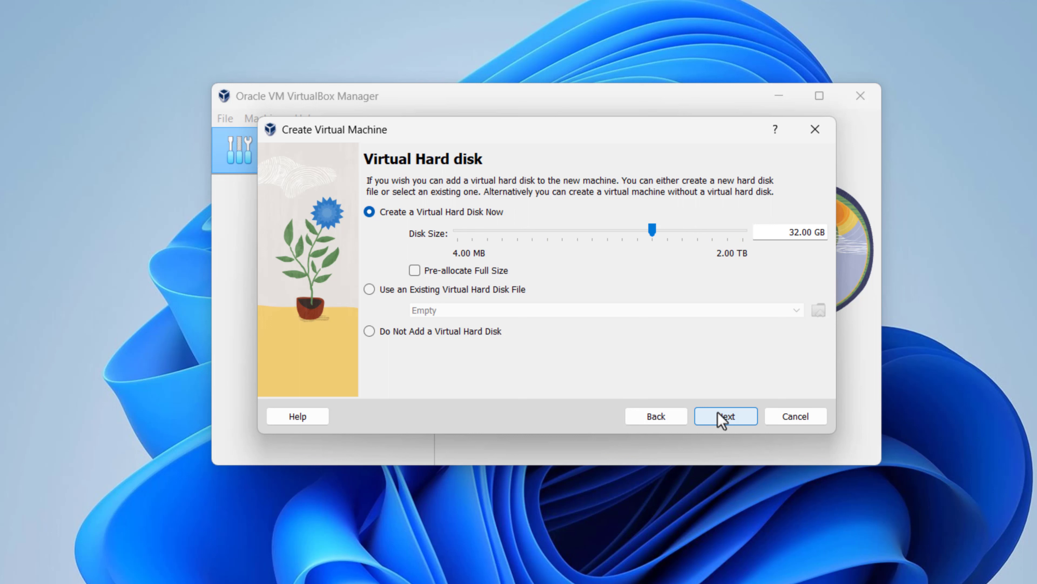
mouse_move(811, 272)
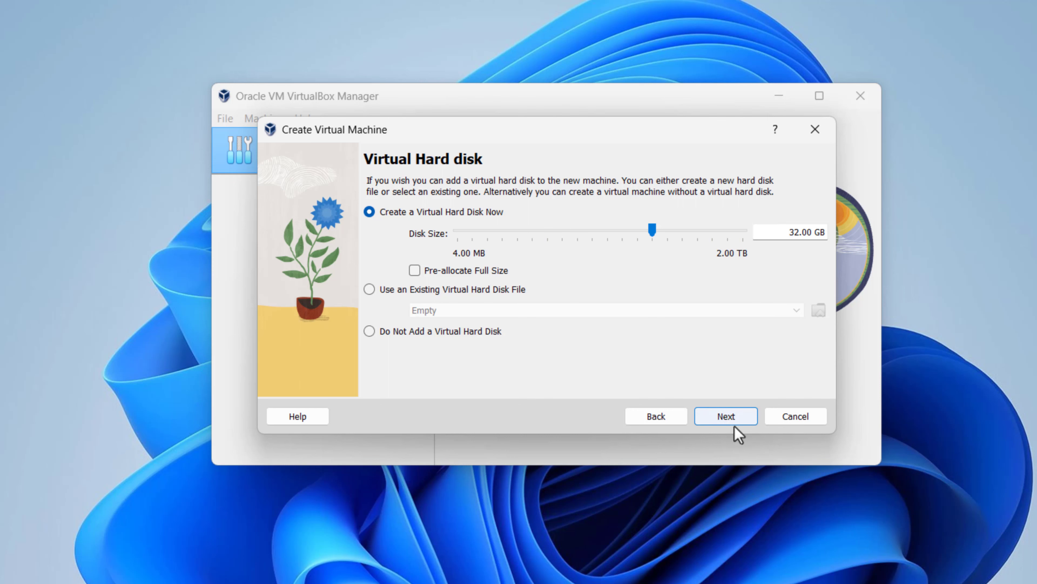
- Accept the default 32 GB virtual disk and finish creating the Windows 7 machine
left_click(725, 416)
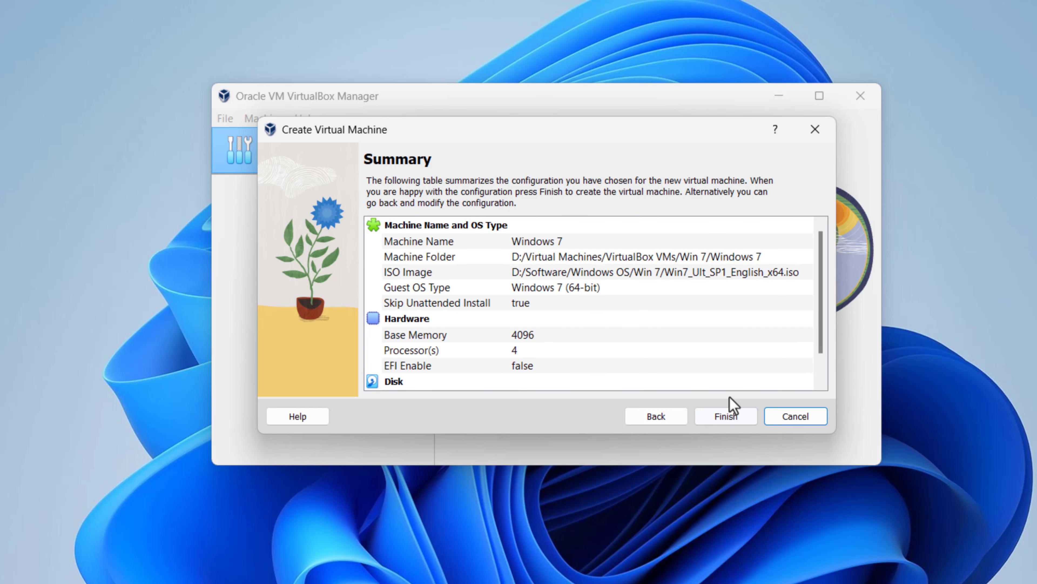
left_click(725, 416)
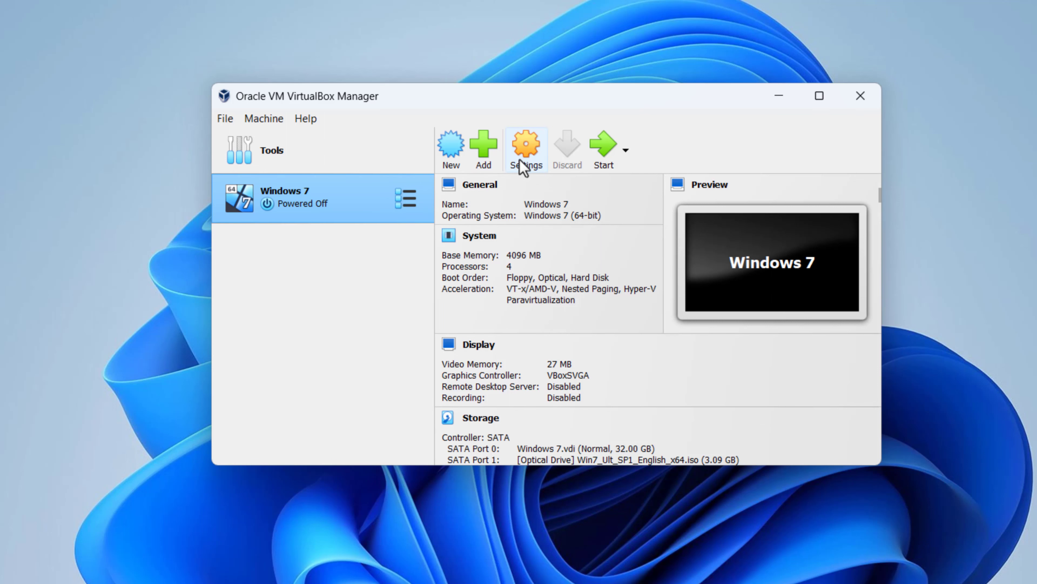
- In the machine's Display settings set Video Memory to 128 MB and save with OK
left_click(526, 145)
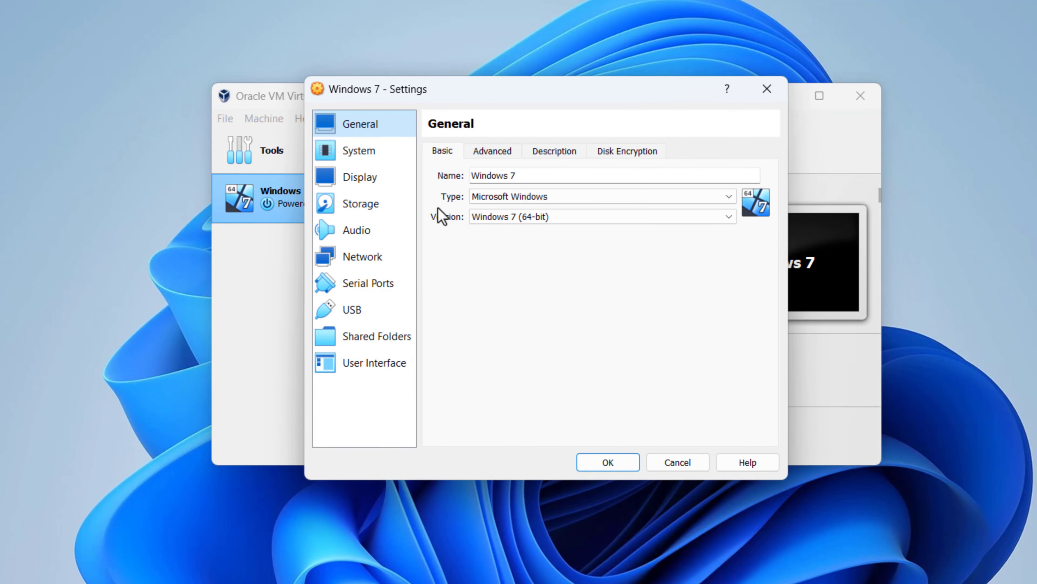
left_click(360, 177)
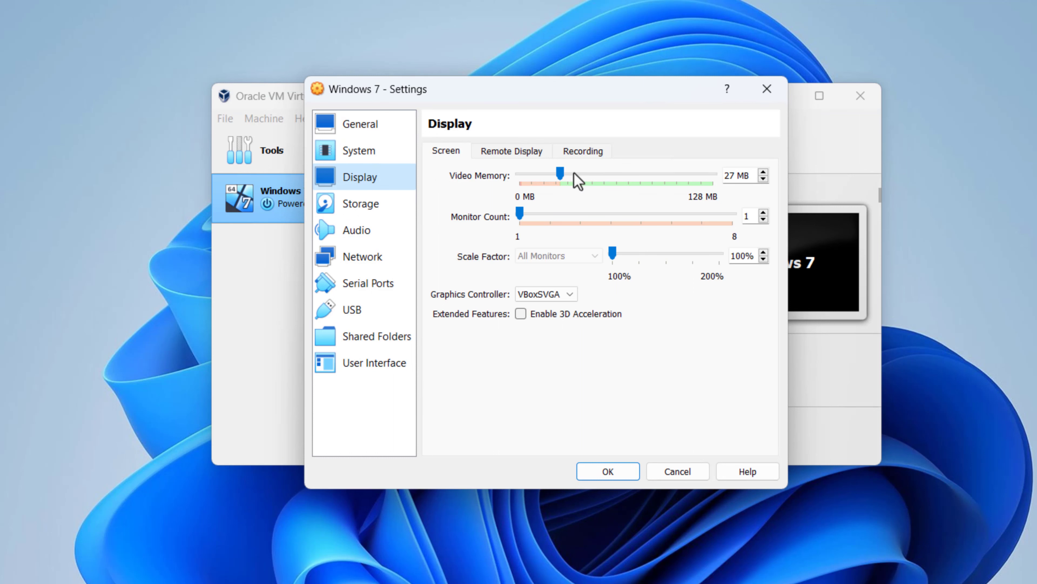
left_click_drag(560, 175, 695, 175)
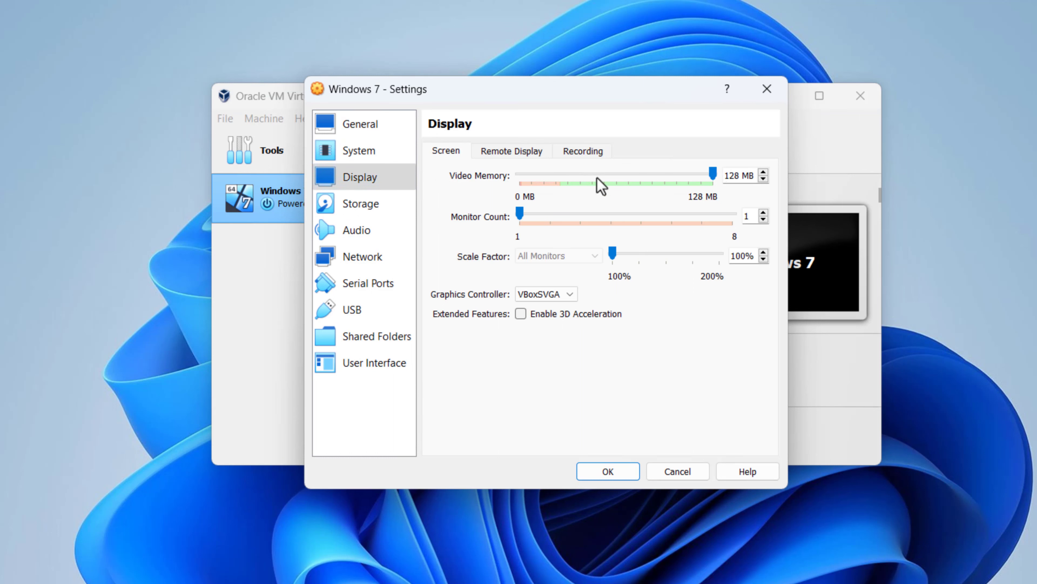
left_click(360, 204)
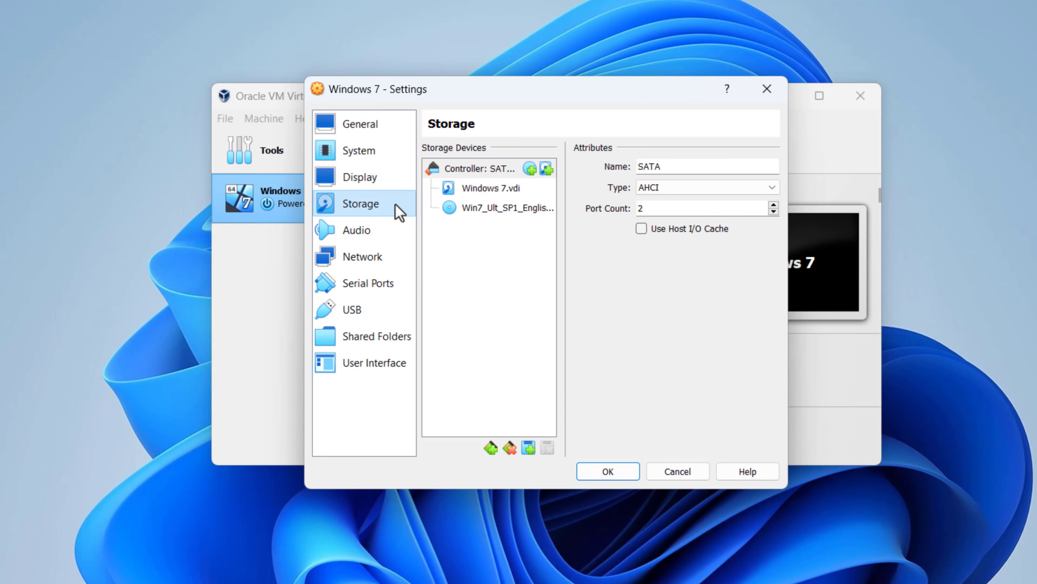
left_click(607, 471)
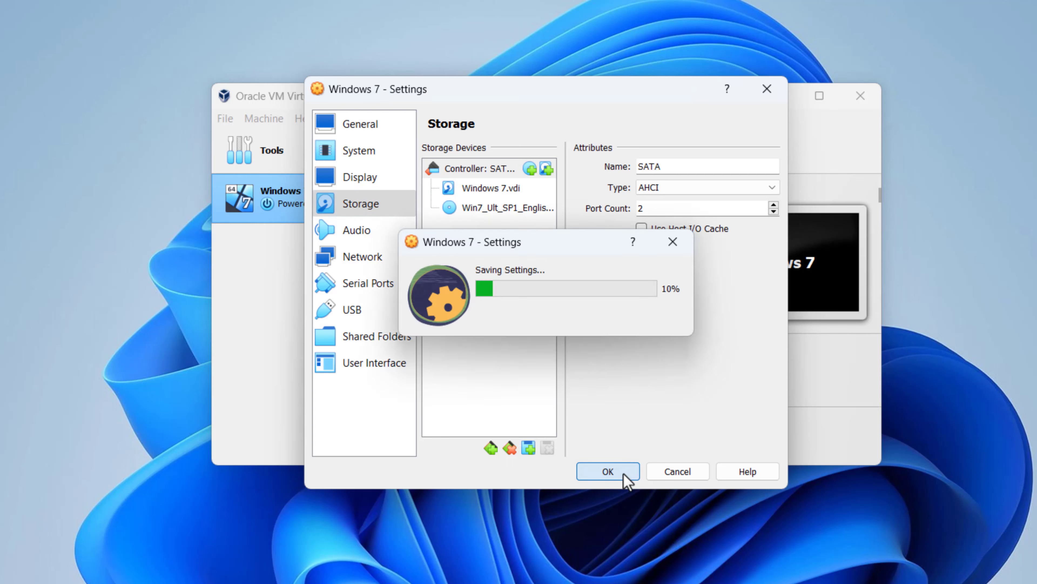
left_click(606, 471)
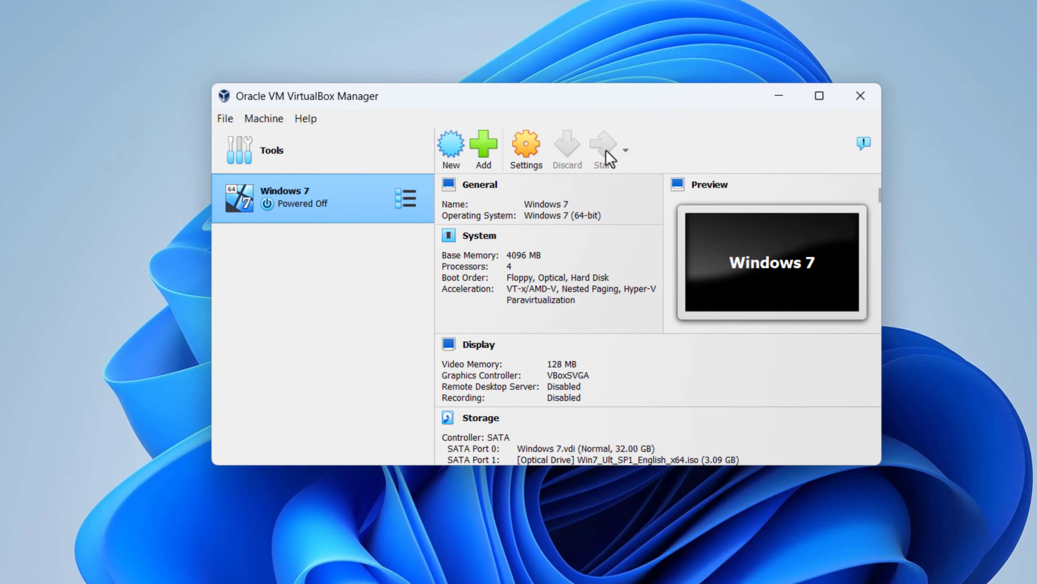
- Start the Windows 7 machine so it boots from the ISO to the Install Windows screen
left_click(601, 149)
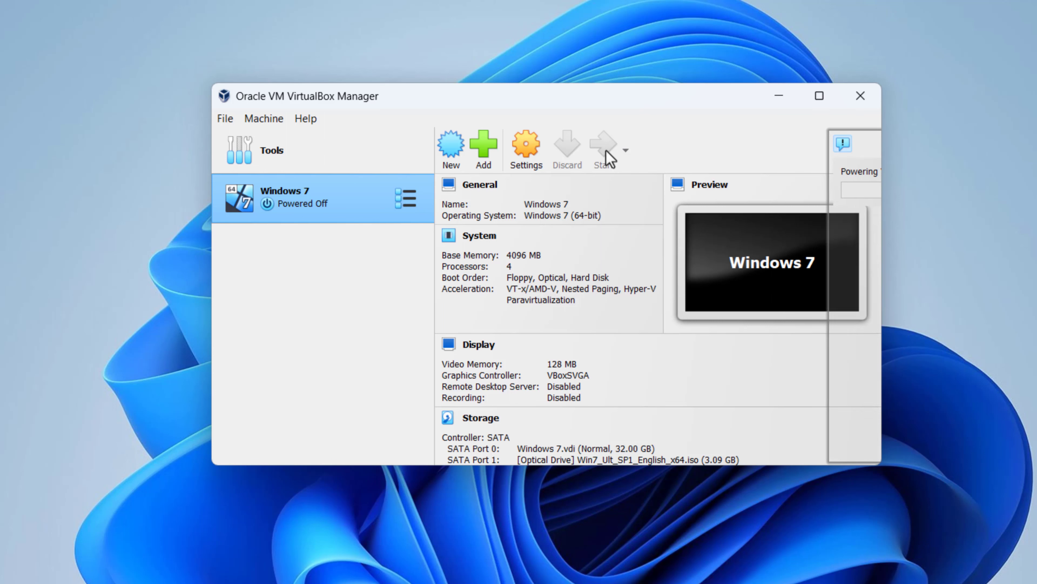
left_click(599, 149)
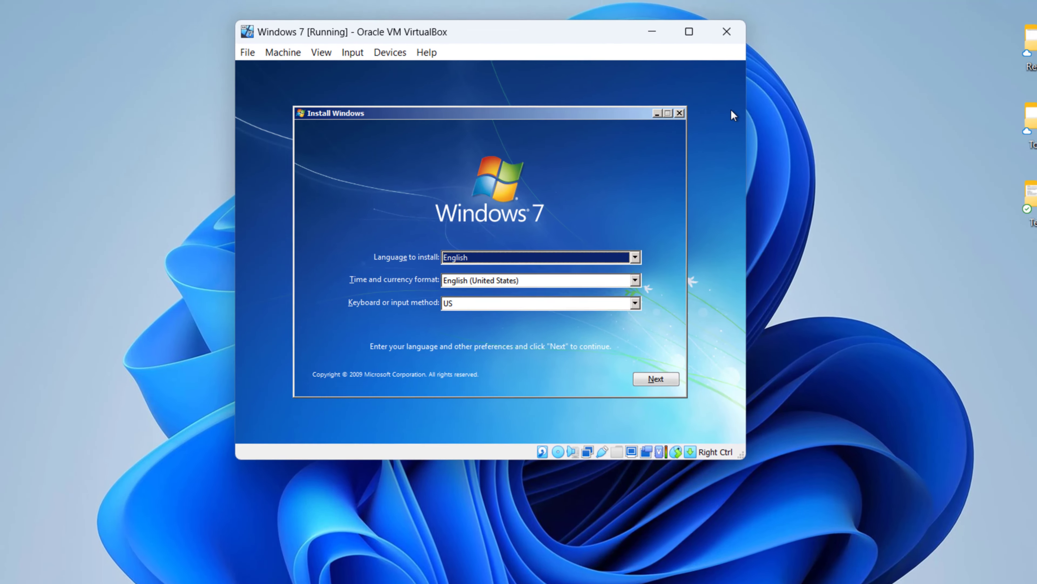
- Accept English defaults, begin Install now and agree to the Windows 7 license terms
left_click(655, 378)
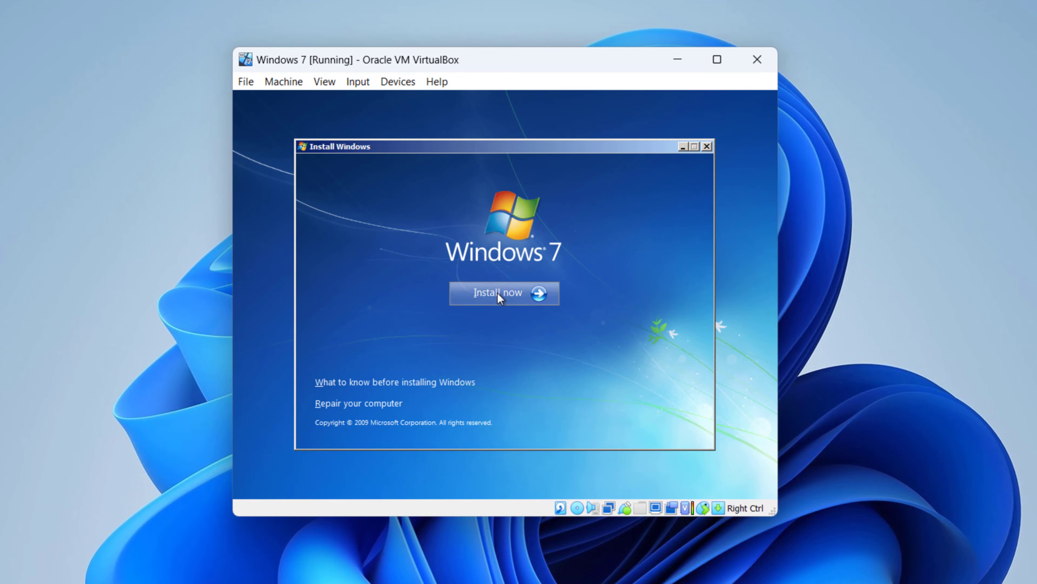
left_click(503, 292)
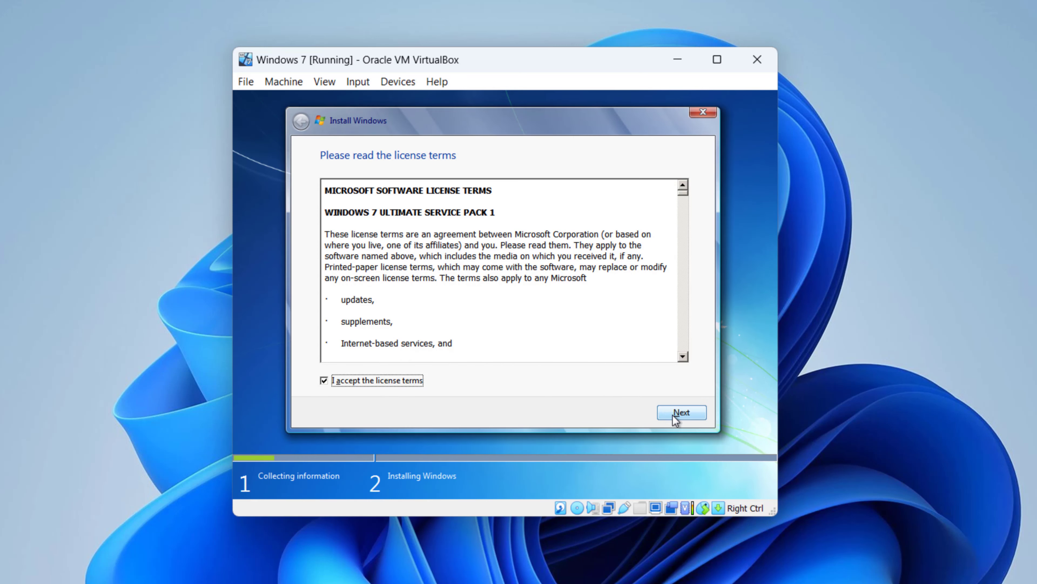
left_click(681, 412)
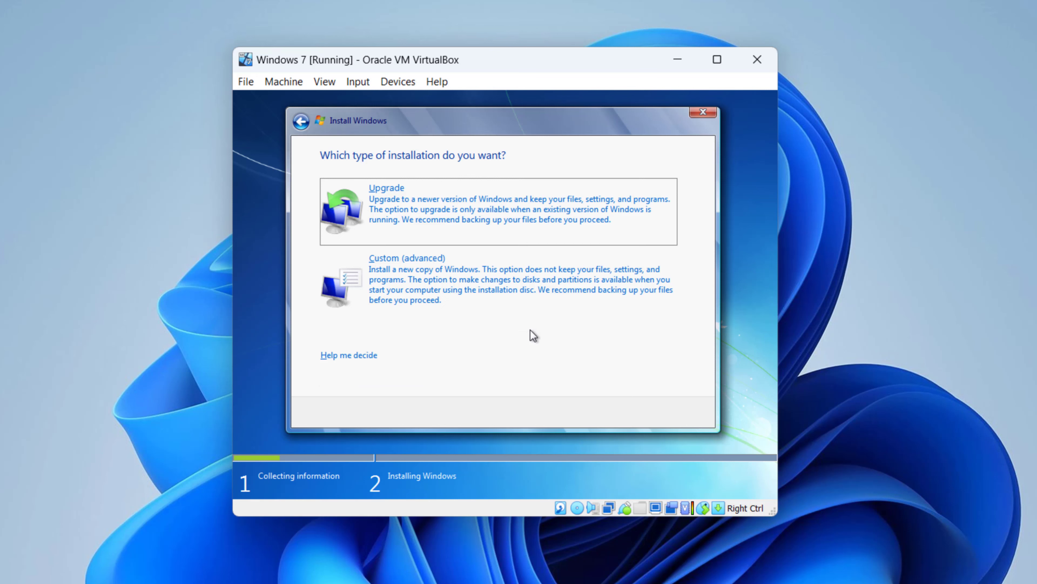
- Choose Custom (advanced) install onto Disk 0 Unallocated Space so setup starts copying files
left_click(407, 257)
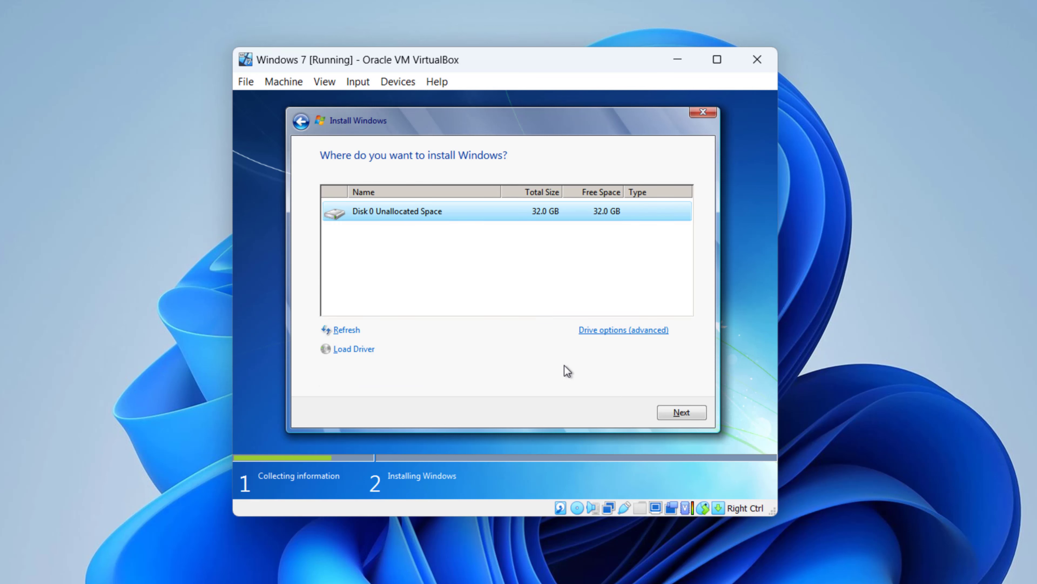
left_click(397, 211)
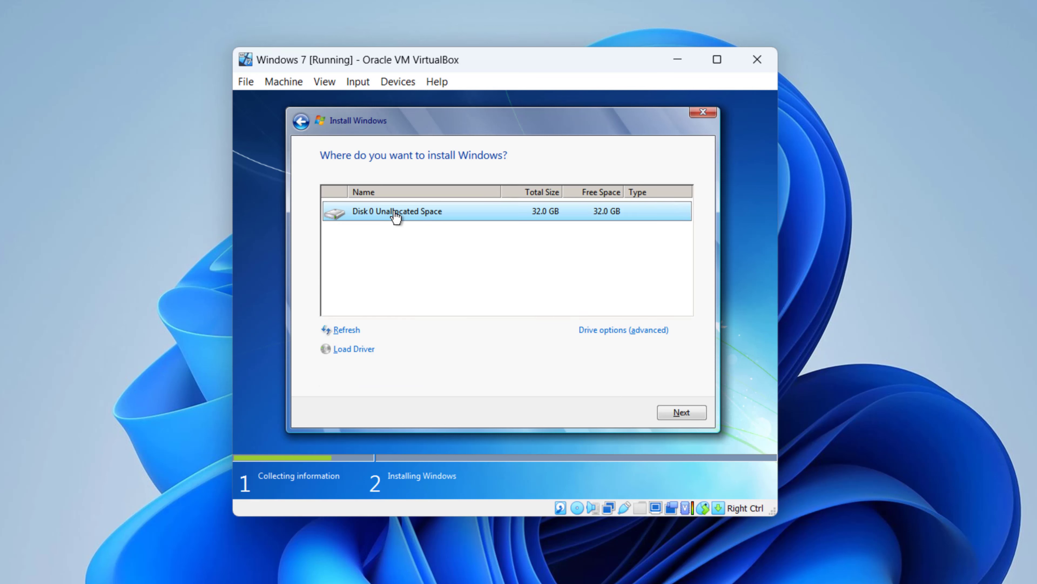
left_click(680, 412)
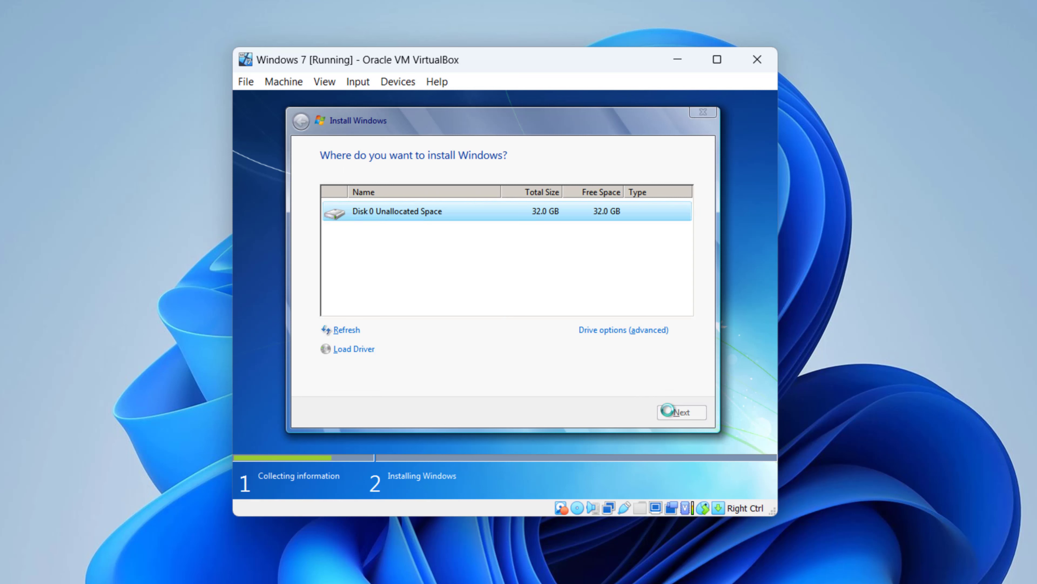
left_click(680, 412)
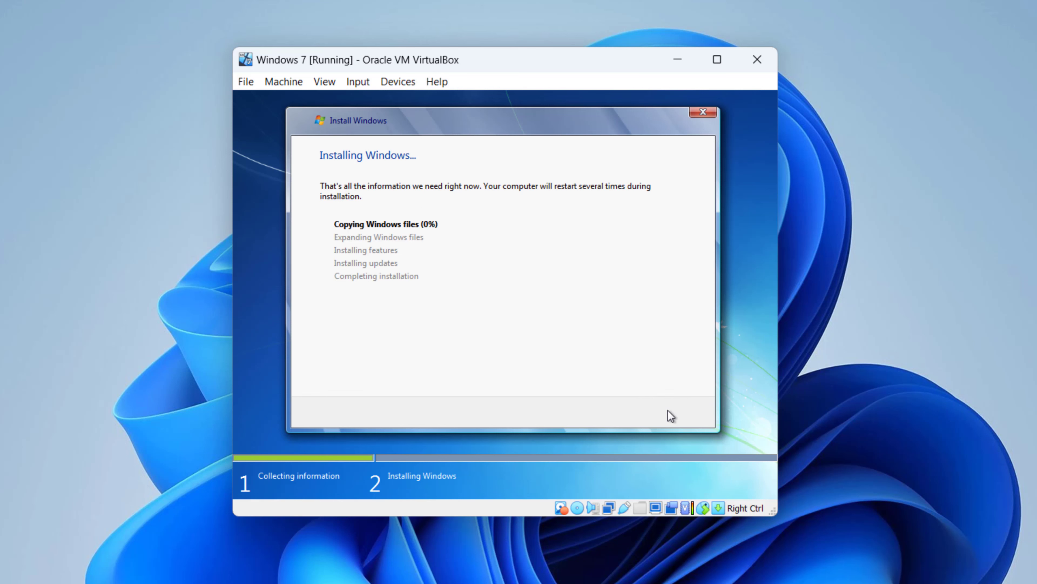